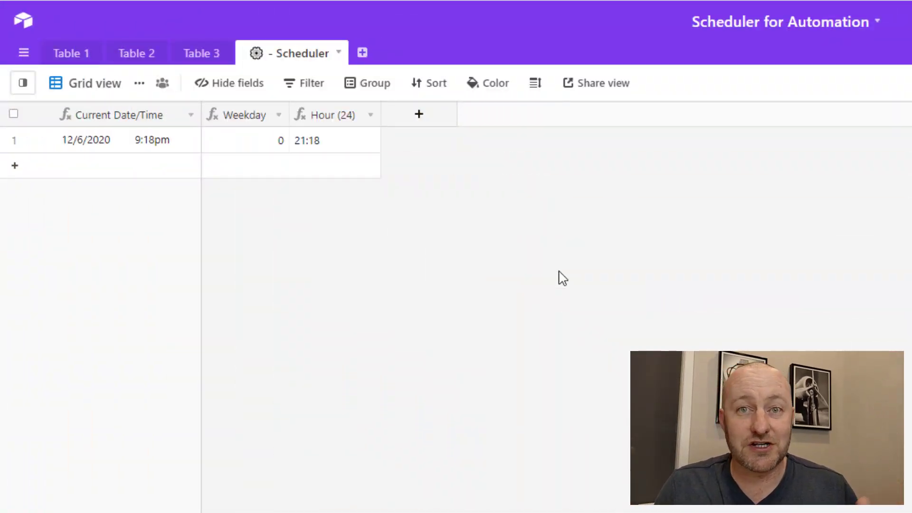
mouse_move(535, 261)
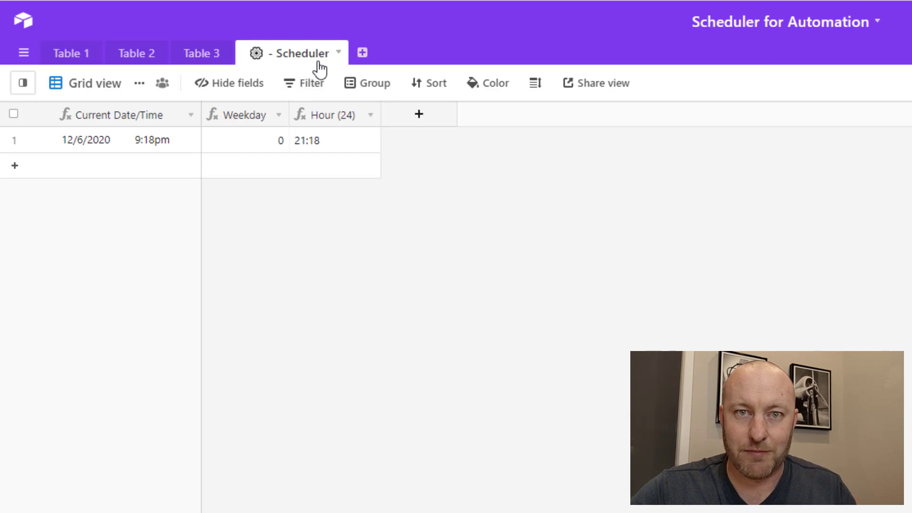
mouse_move(70, 53)
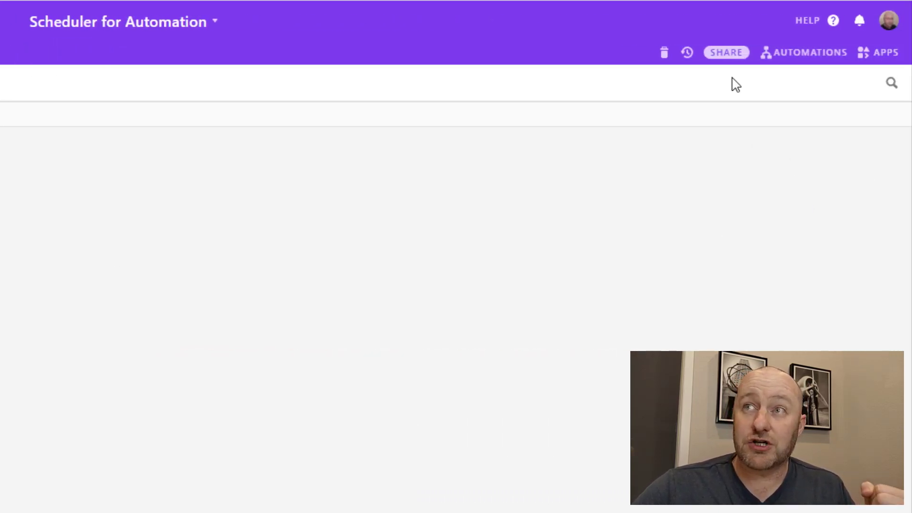
mouse_move(803, 52)
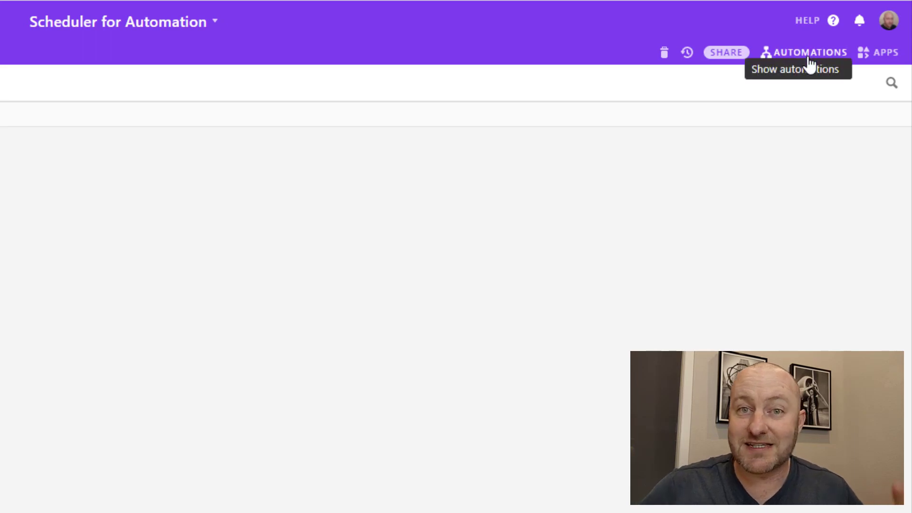
Step: Start a new automation from the Automations panel and list its available triggers
left_click(809, 52)
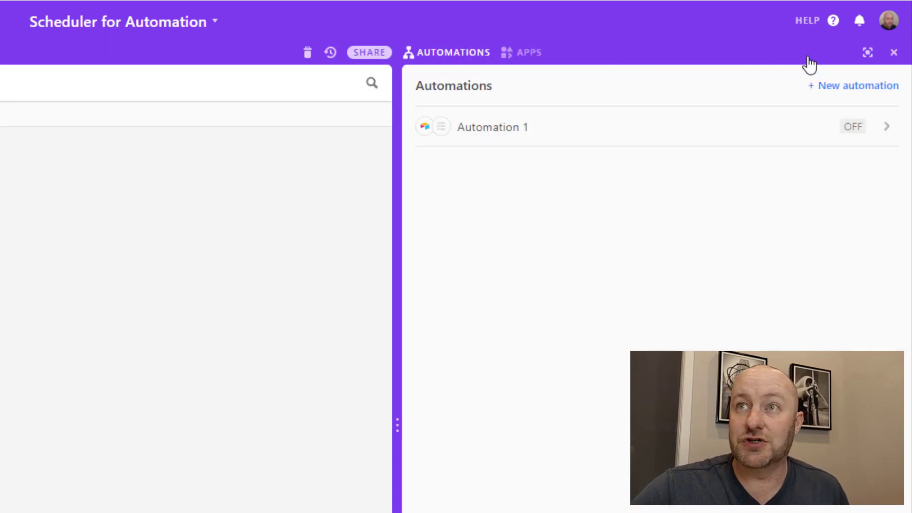
left_click(857, 86)
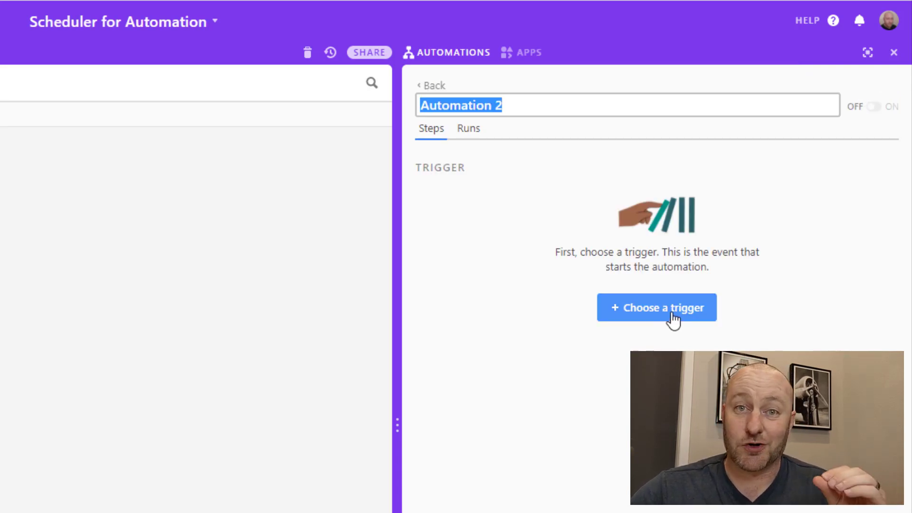
left_click(656, 308)
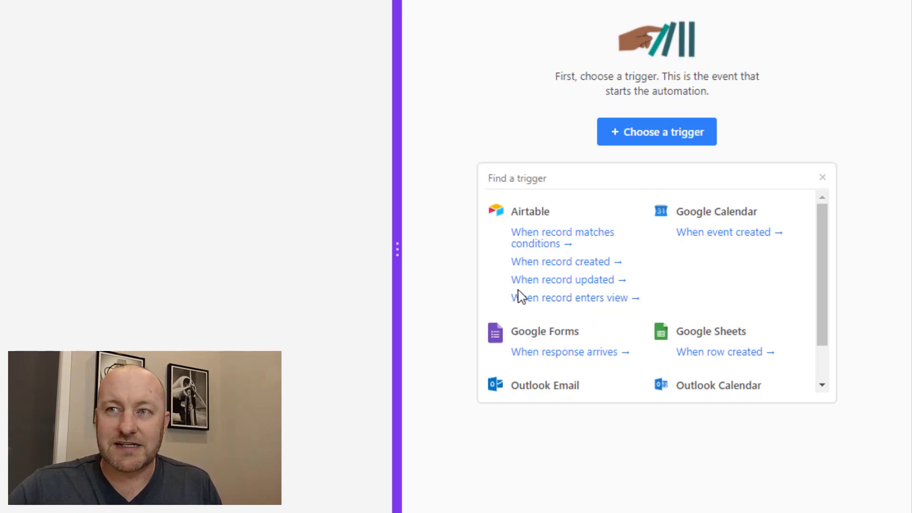
Step: Inspect the Current Date/Time primary field, revealing its NOW() formula
left_click(516, 178)
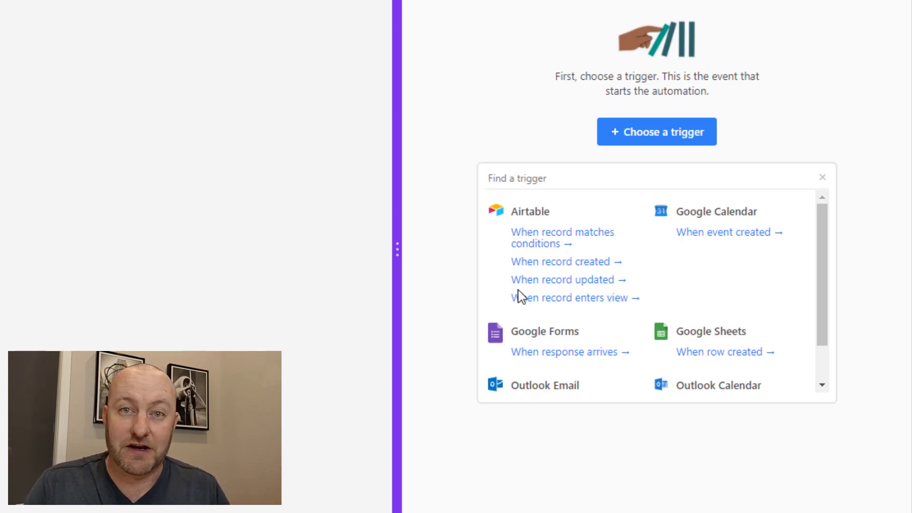
left_click(516, 179)
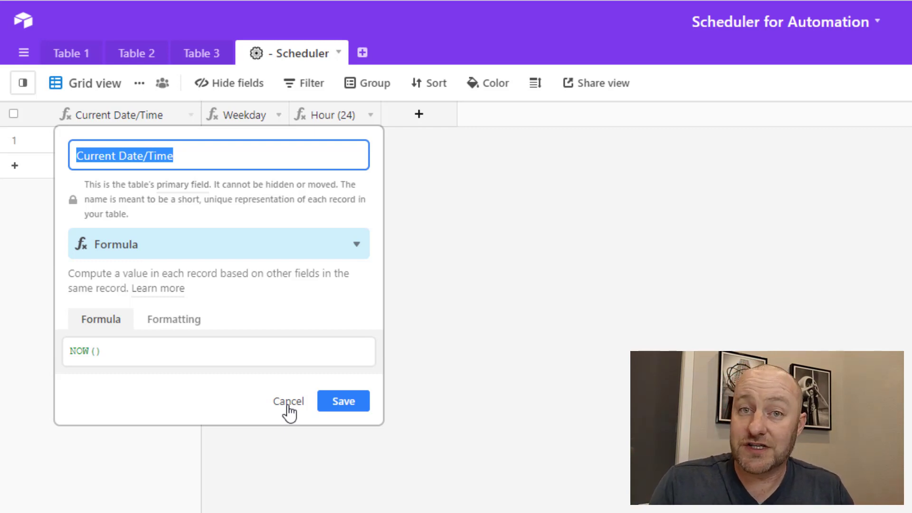
mouse_move(86, 301)
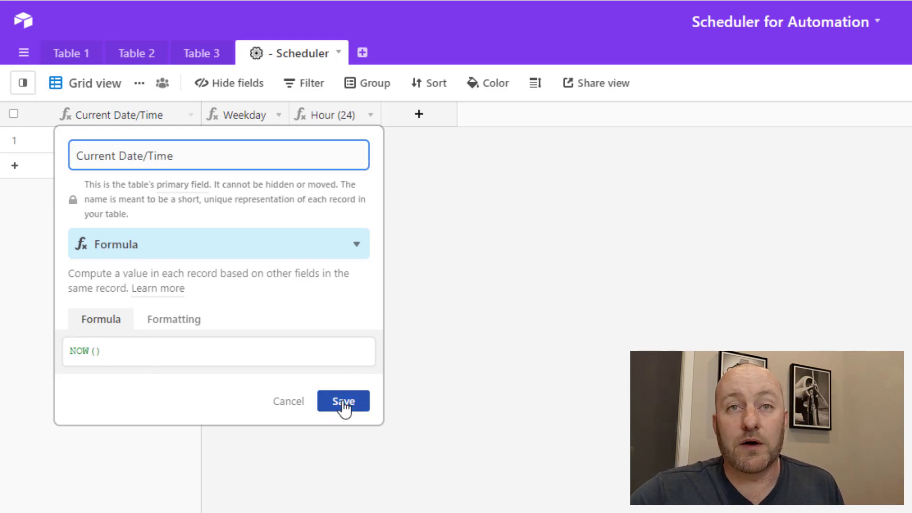
Step: Re-save the unchanged NOW() formula so Current Date/Time refreshes to 9:24pm
left_click(343, 401)
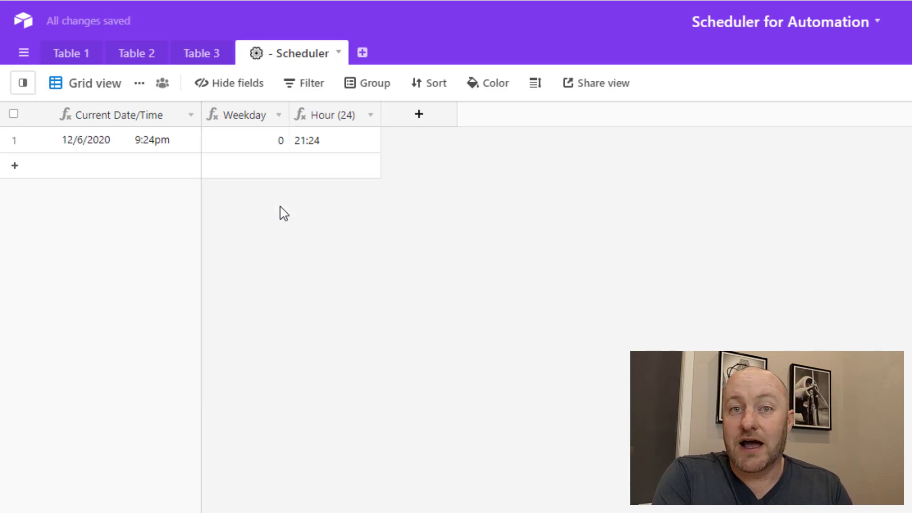
mouse_move(199, 78)
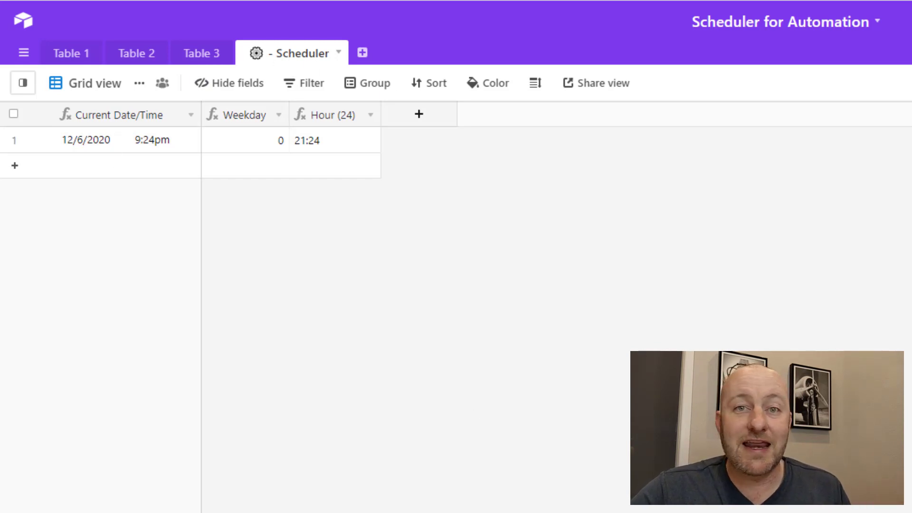
mouse_move(680, 277)
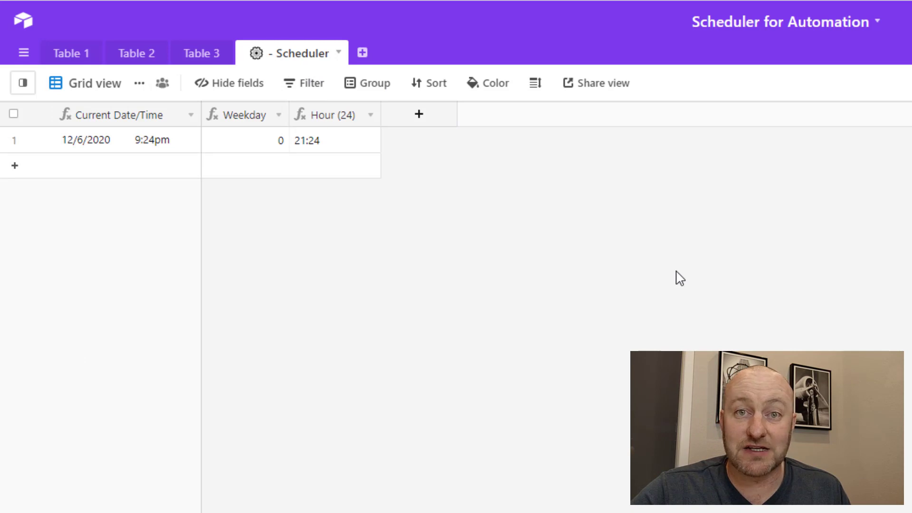
mouse_move(161, 83)
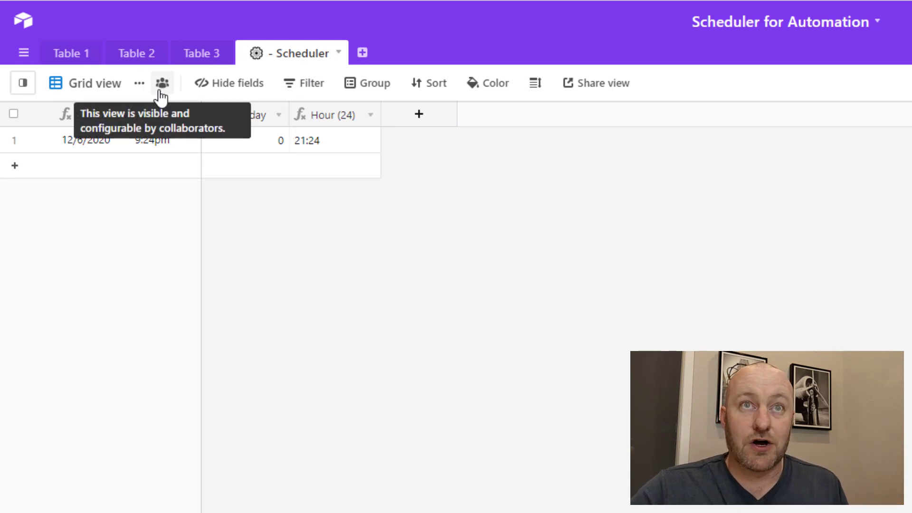
Step: In the Scheduler table's permissions, allow nobody to create records
left_click(339, 53)
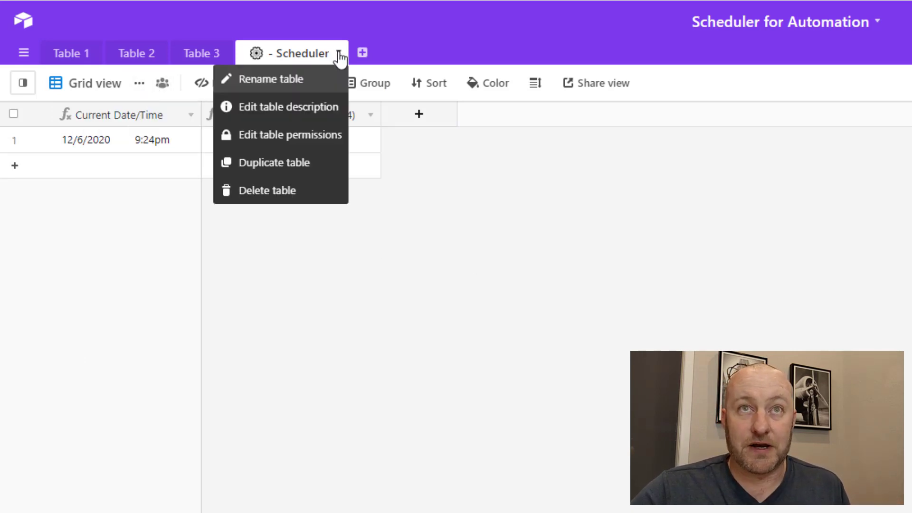
mouse_move(308, 135)
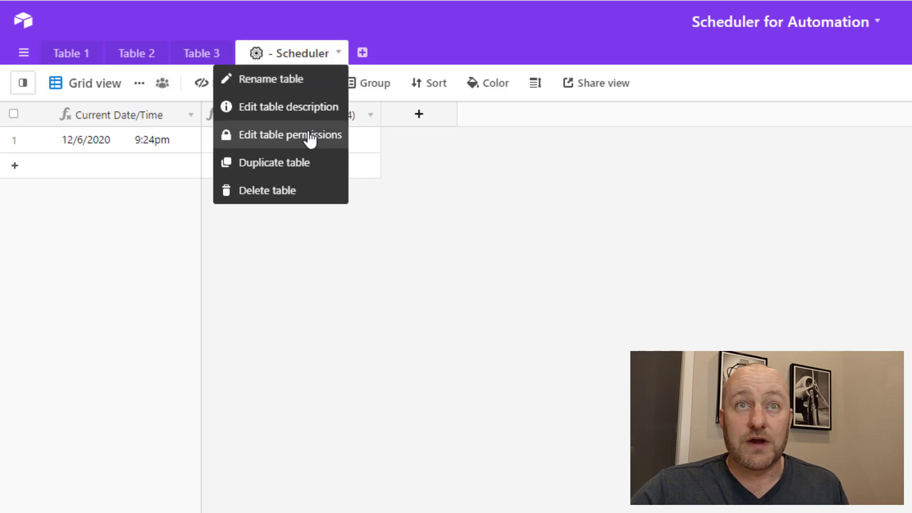
left_click(292, 135)
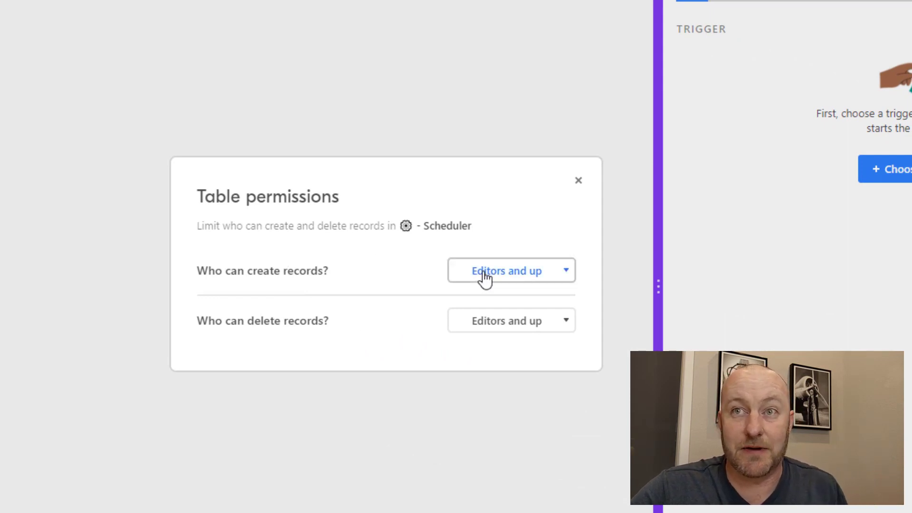
left_click(507, 270)
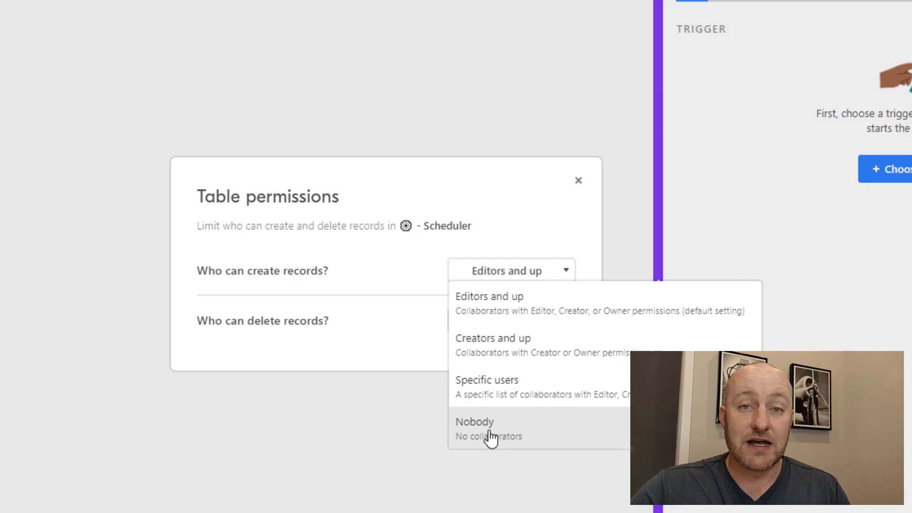
left_click(475, 422)
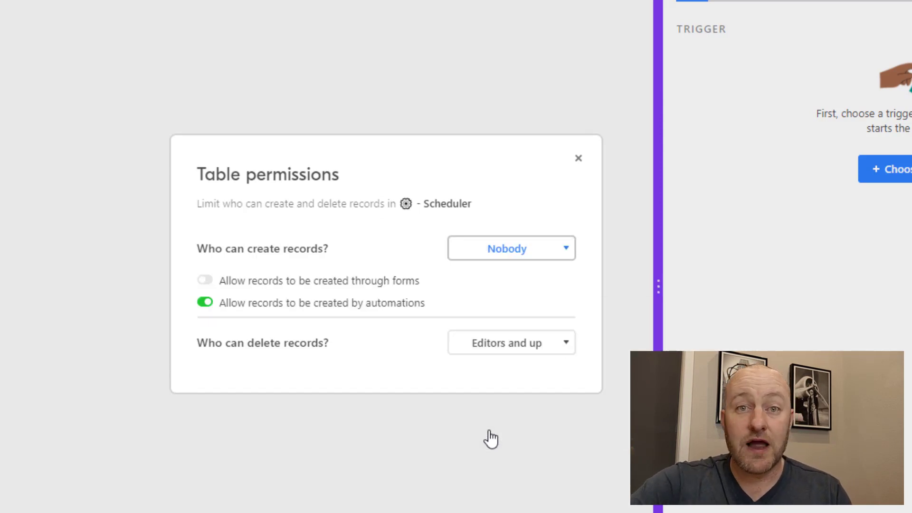
mouse_move(619, 384)
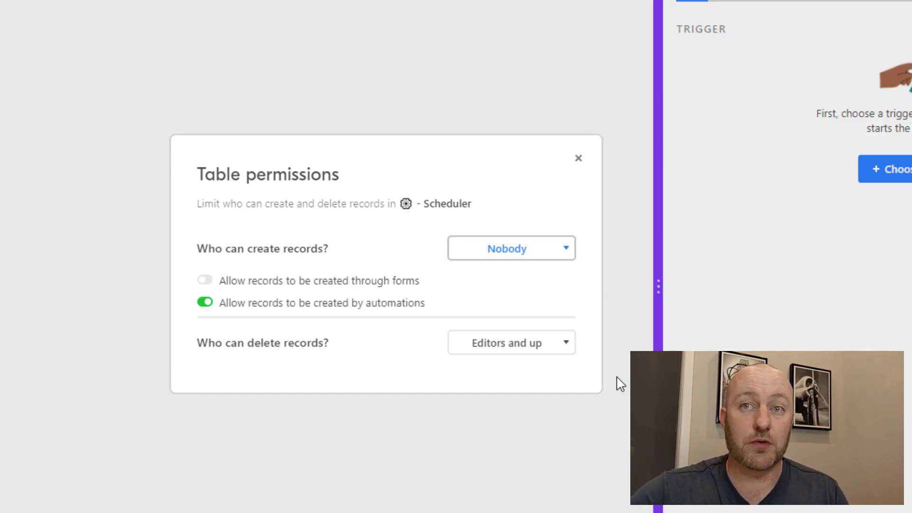
Step: Block automations from creating records, review delete permissions, and close the dialog
left_click(205, 302)
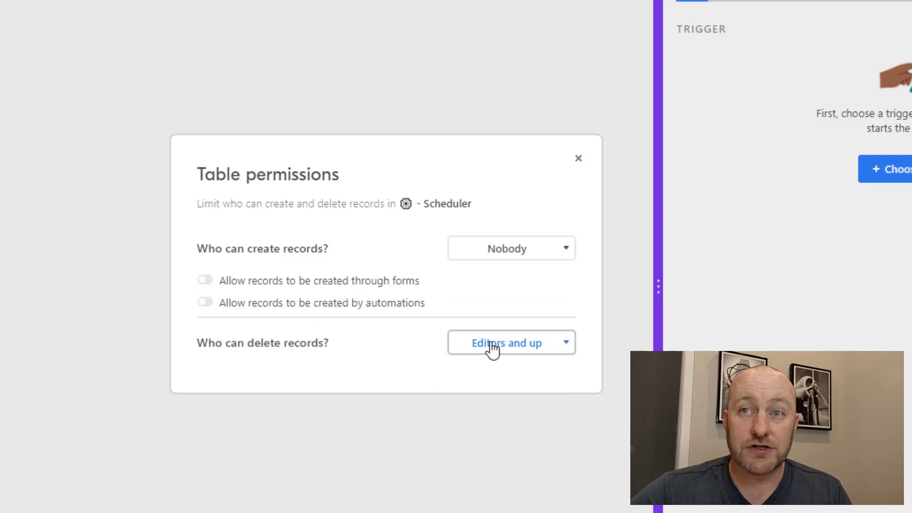
left_click(511, 343)
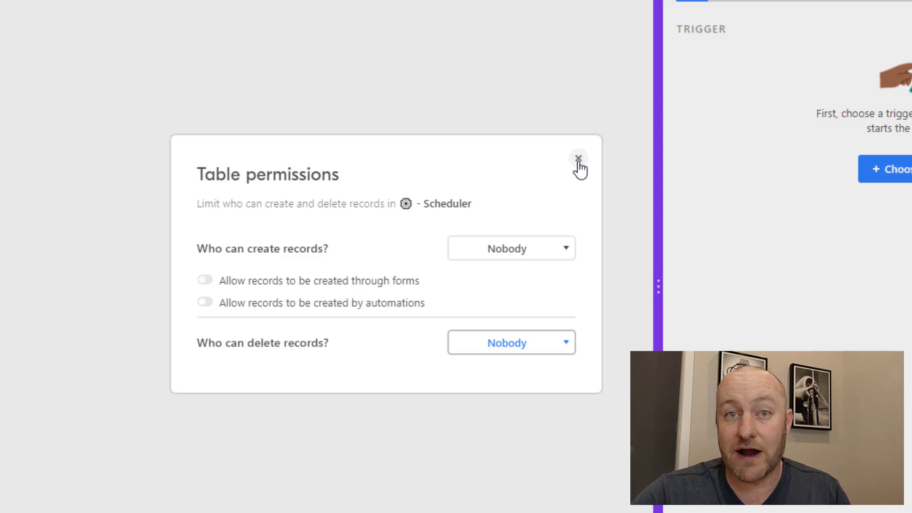
left_click(578, 158)
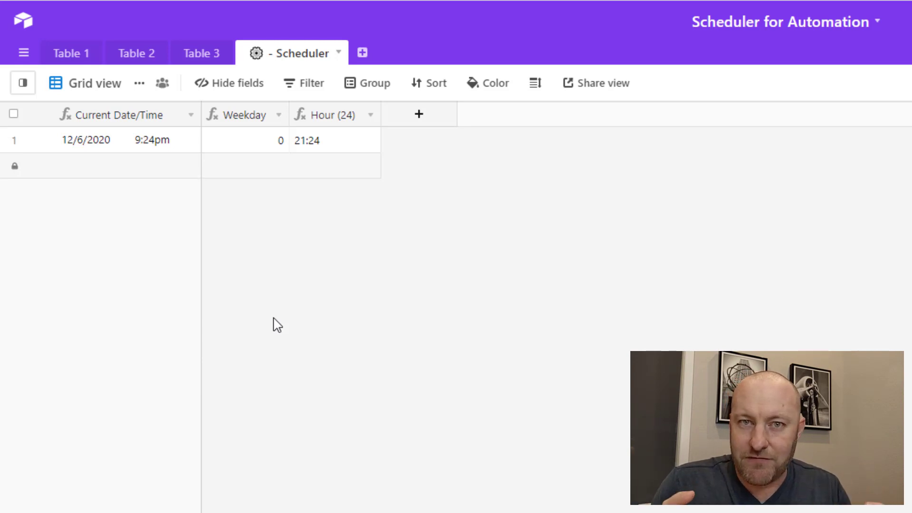
mouse_move(236, 122)
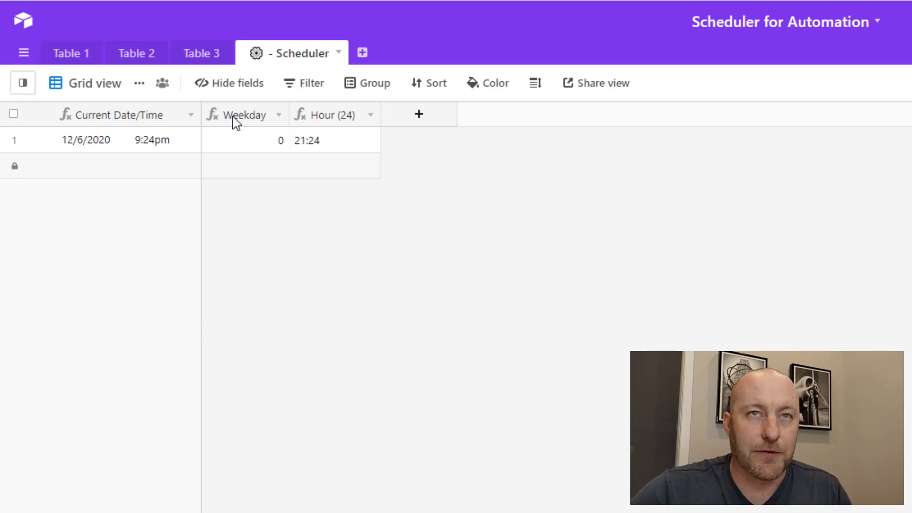
mouse_move(243, 123)
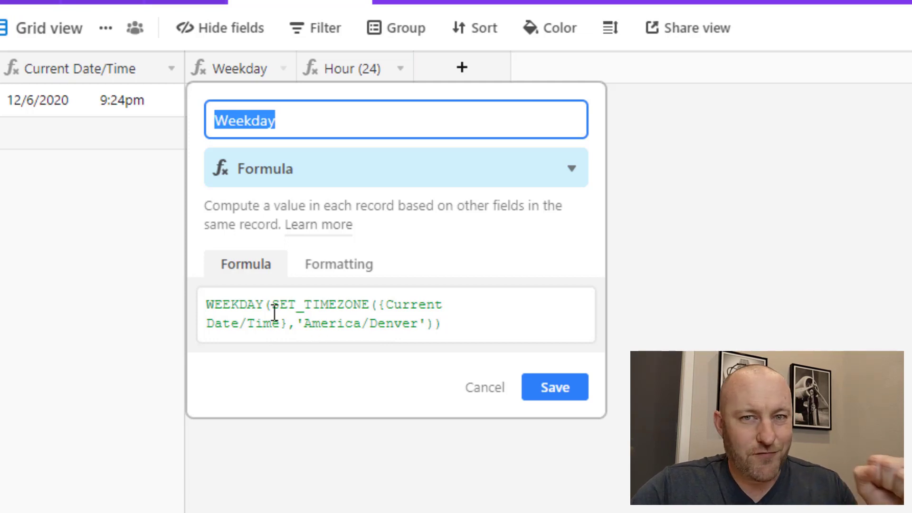
mouse_move(374, 321)
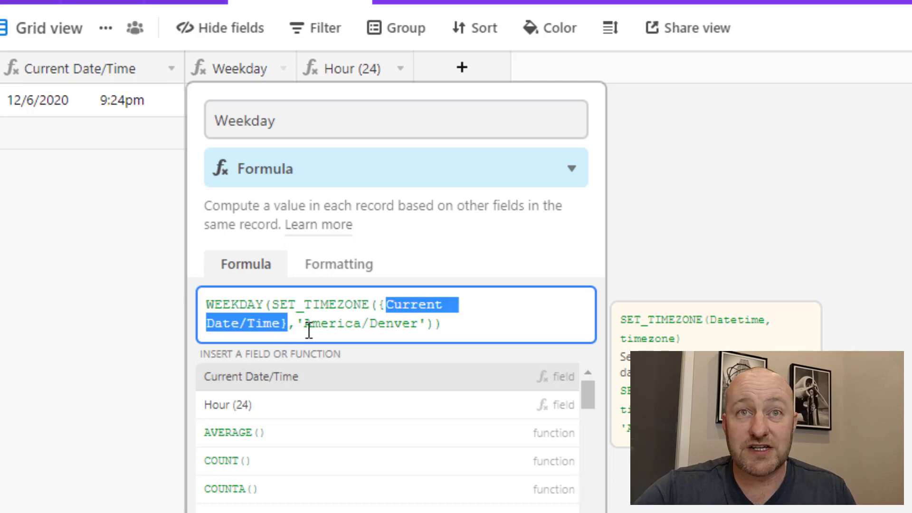
mouse_move(419, 335)
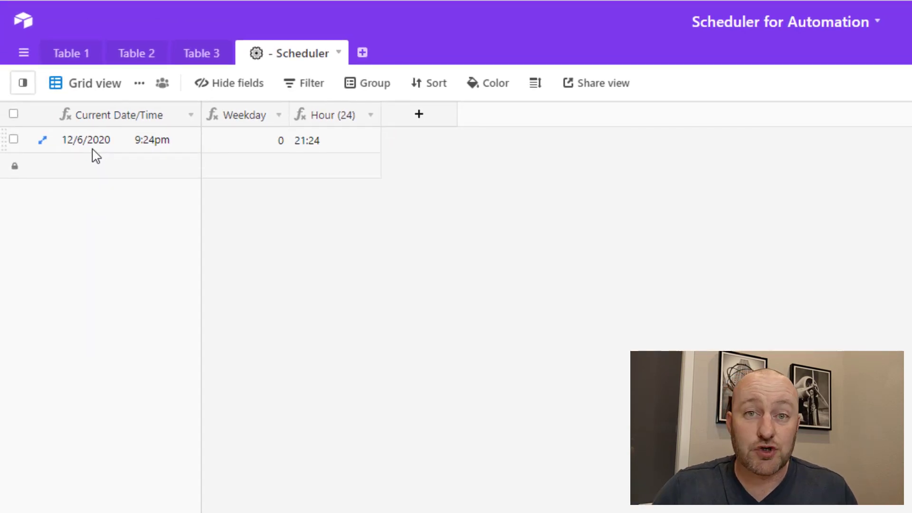
mouse_move(235, 144)
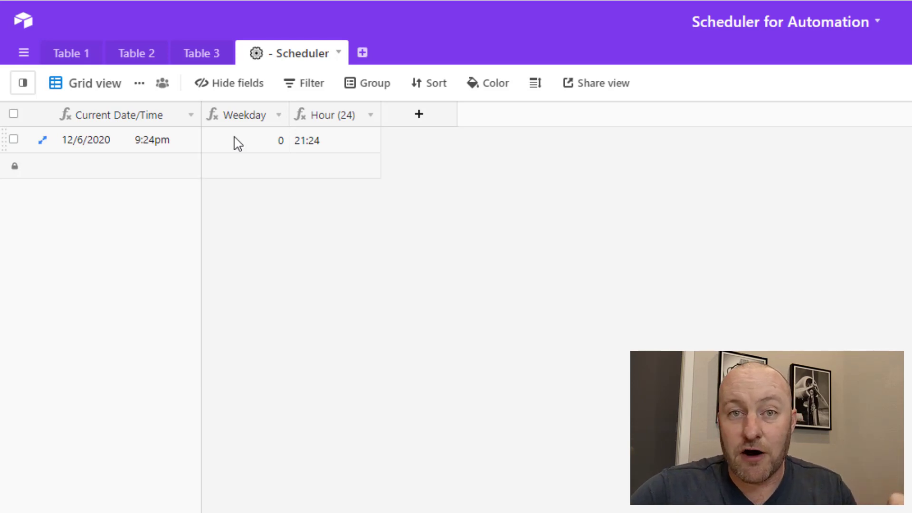
mouse_move(253, 145)
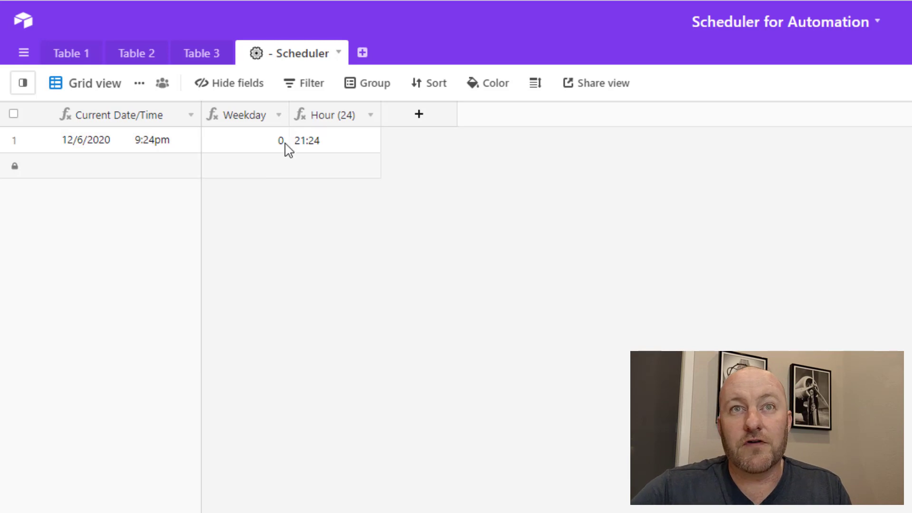
mouse_move(324, 115)
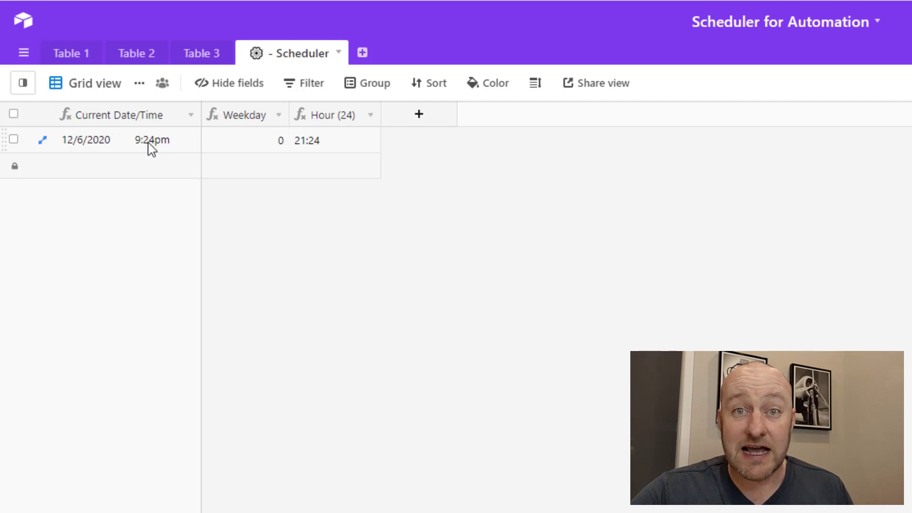
mouse_move(329, 119)
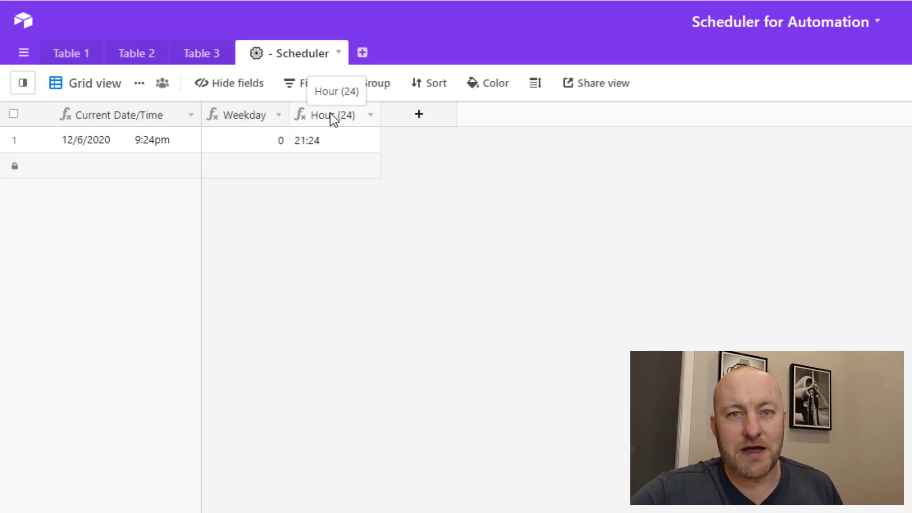
left_click(328, 114)
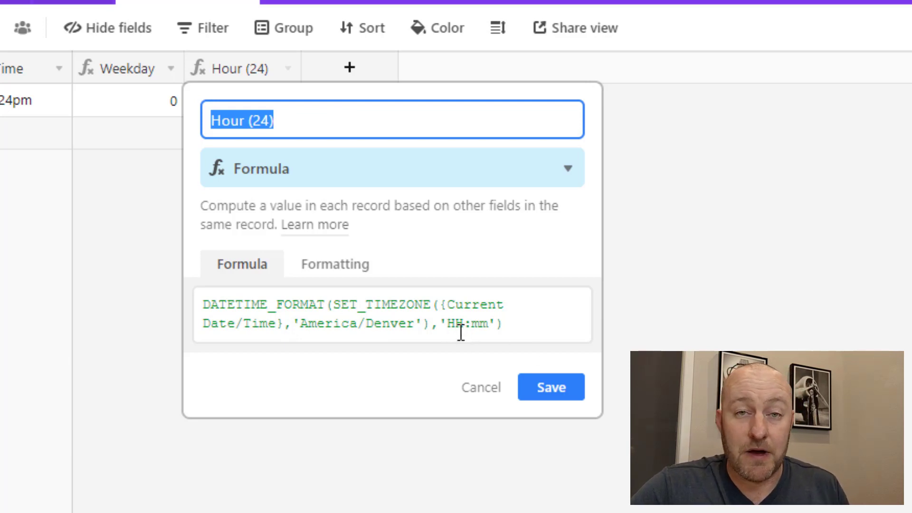
double_click(458, 324)
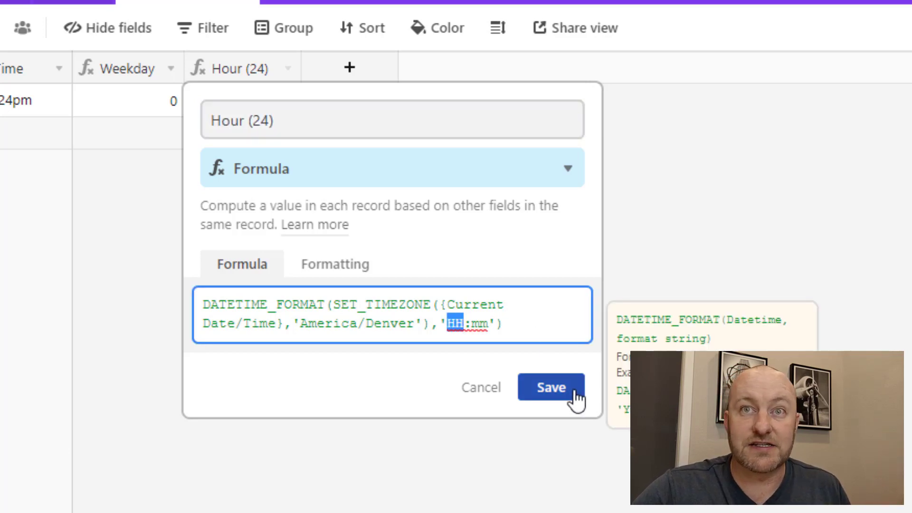
left_click(550, 387)
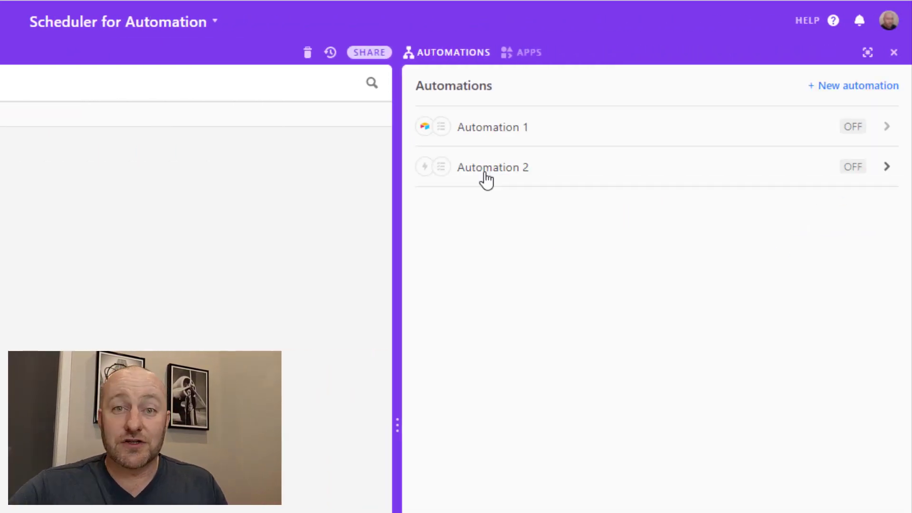
mouse_move(852, 85)
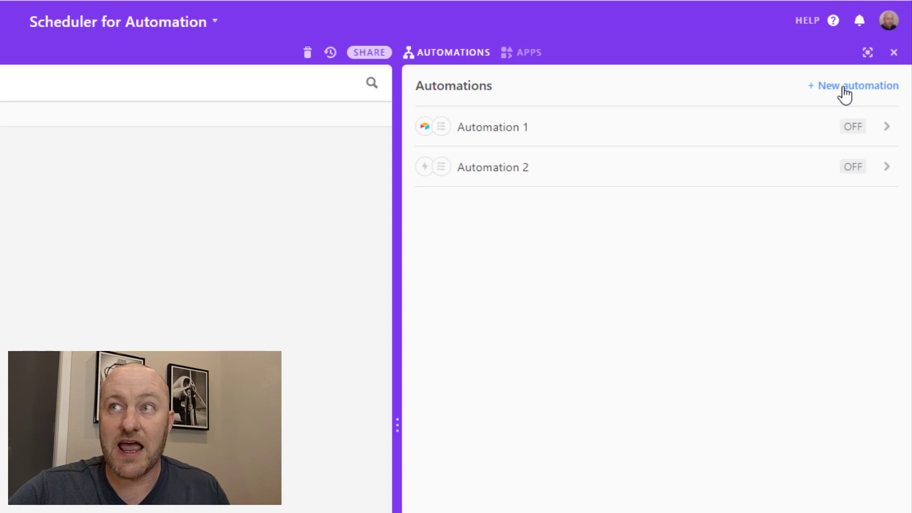
Step: Create a new automation named 'Monday @ 10 am'
left_click(852, 86)
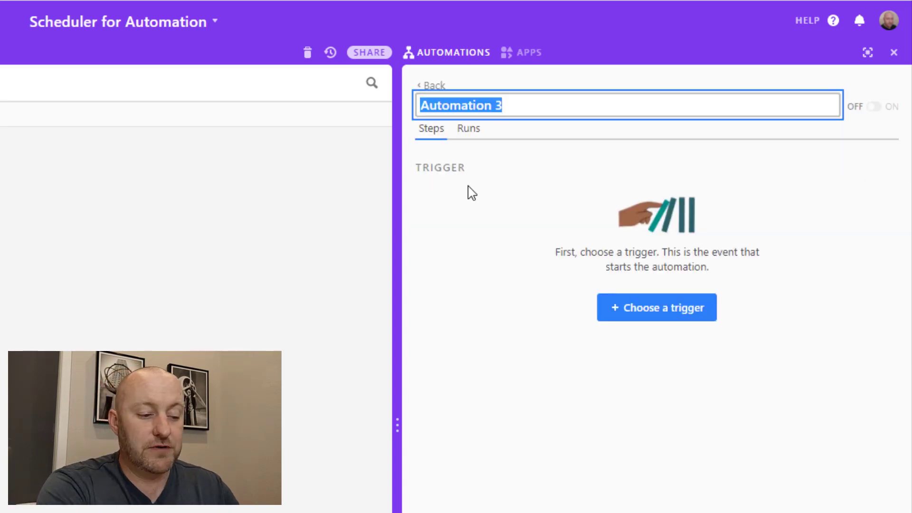
type("Monday @")
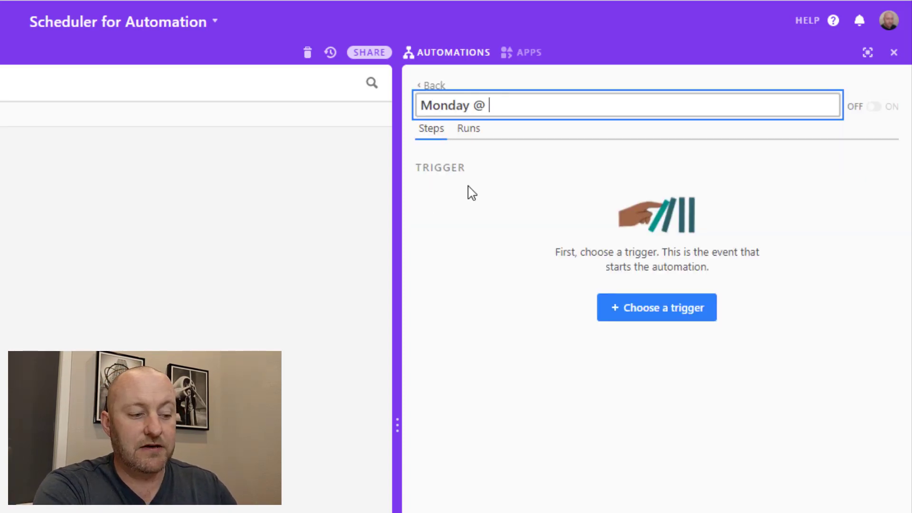
type("10 am")
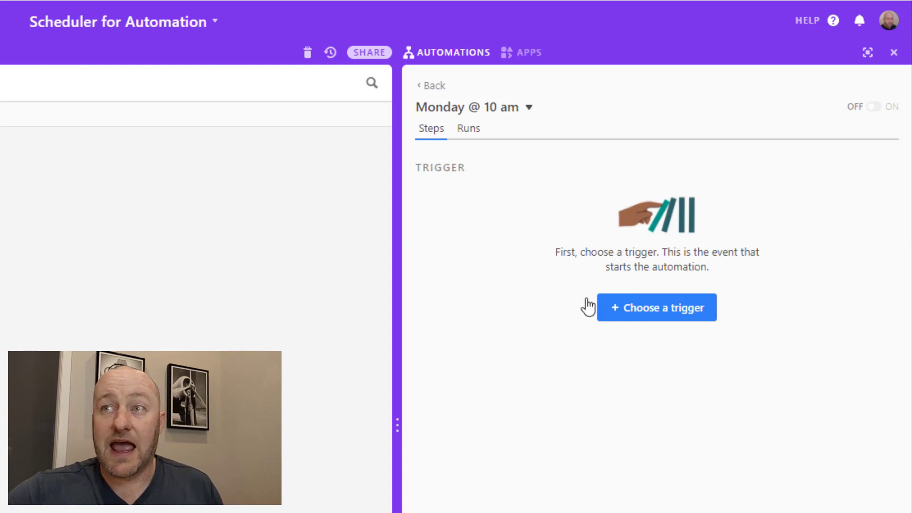
Step: Trigger it when a record in the Scheduler table matches conditions
left_click(656, 308)
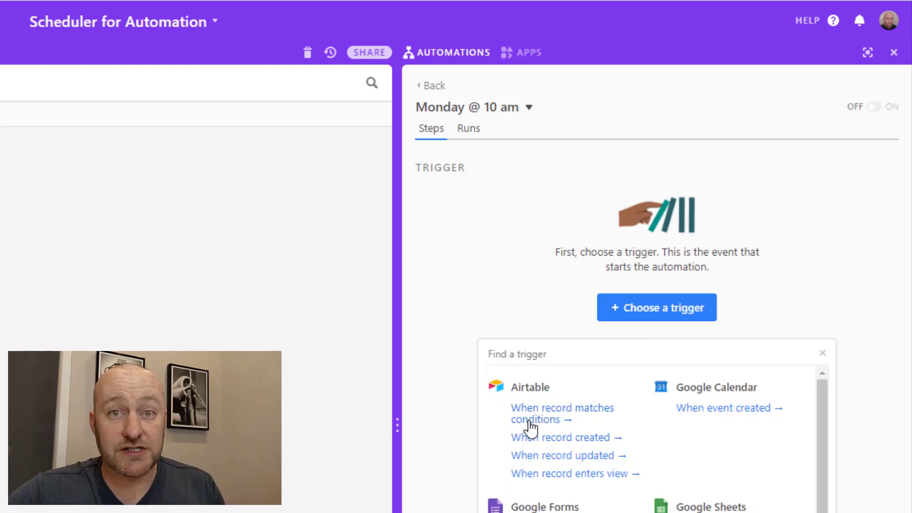
left_click(562, 413)
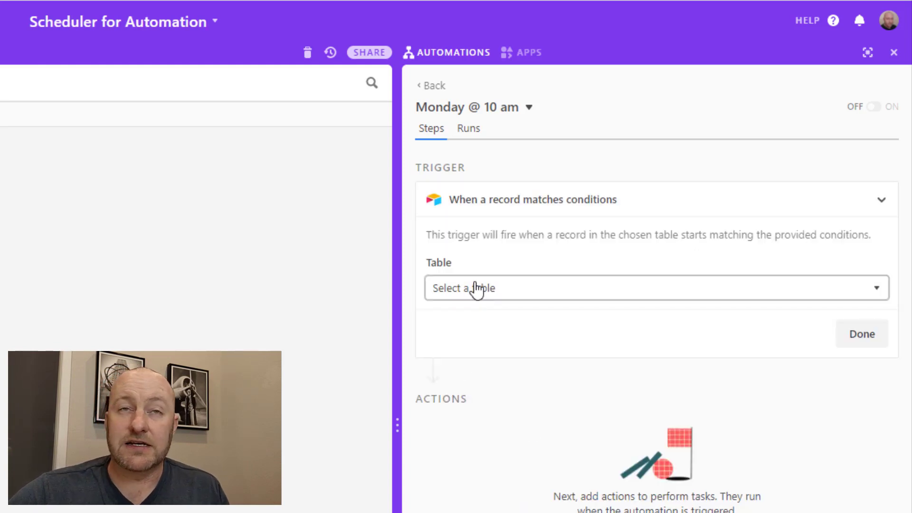
left_click(656, 288)
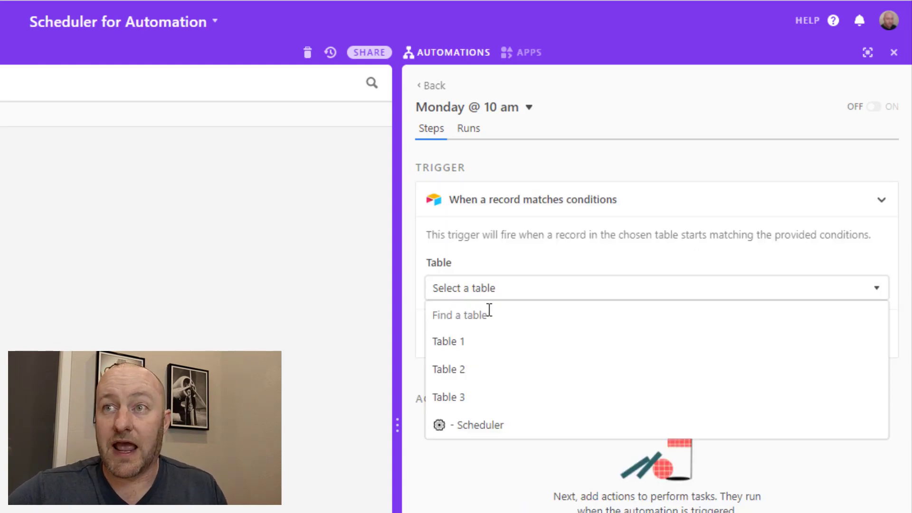
left_click(475, 425)
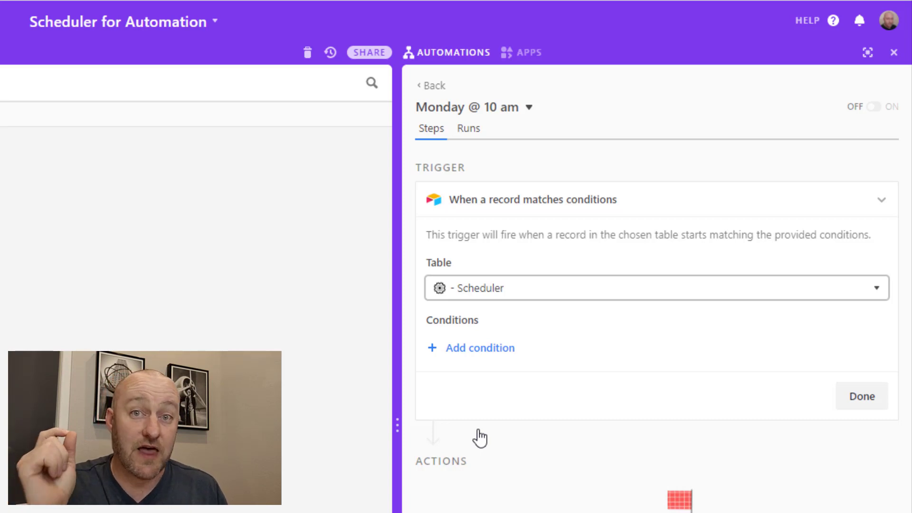
mouse_move(451, 353)
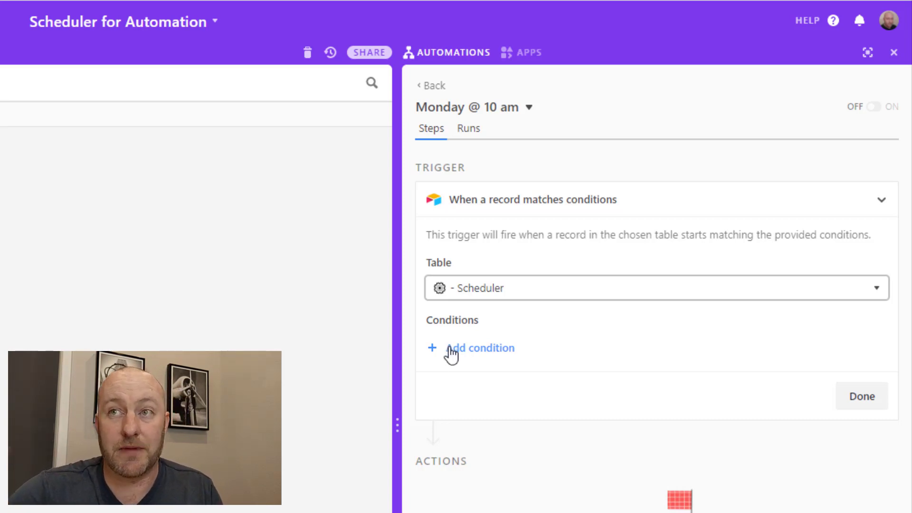
Step: Add the trigger condition Weekday = 1 and return to the Scheduler grid
left_click(481, 347)
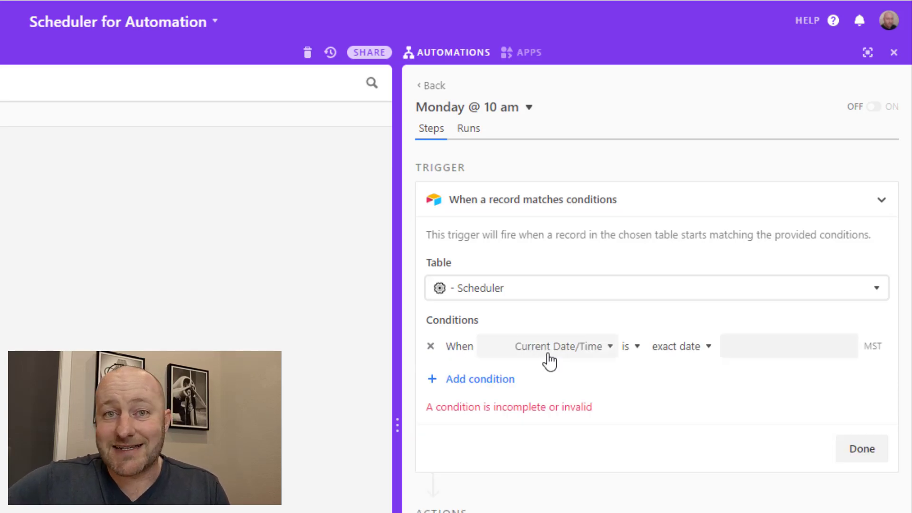
left_click(561, 346)
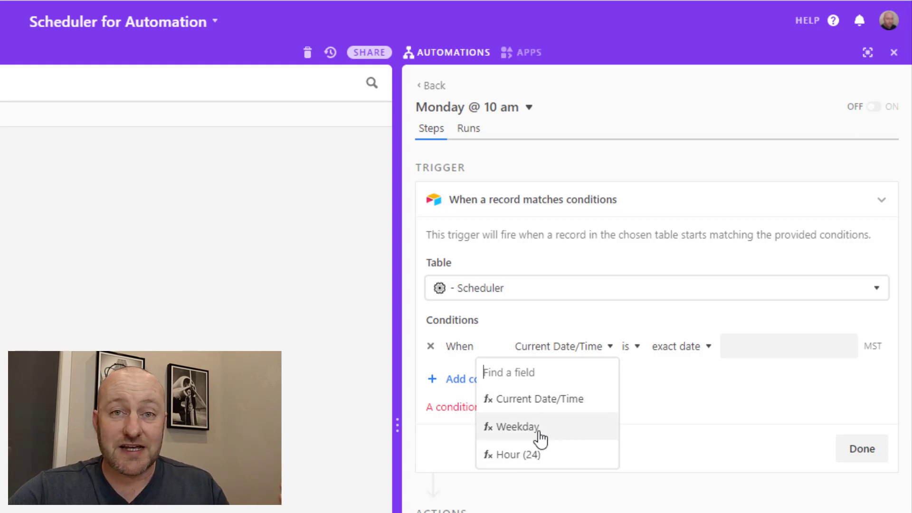
left_click(515, 425)
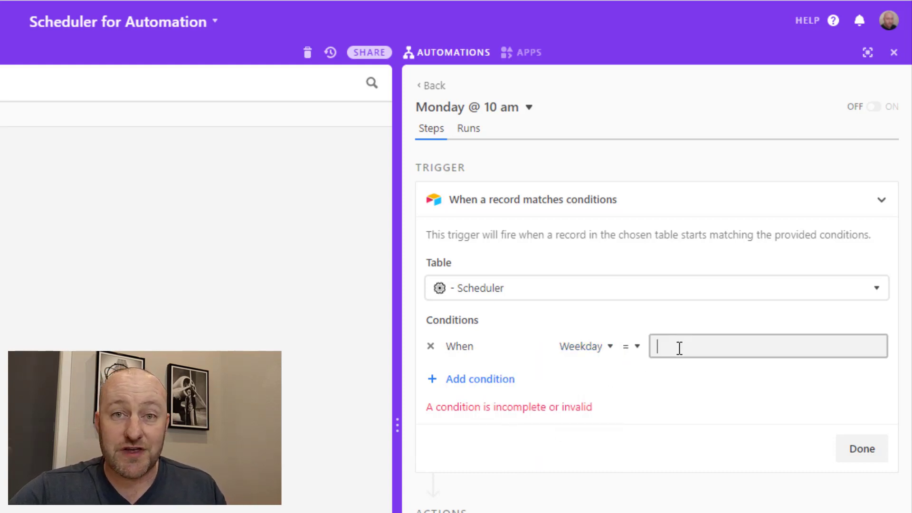
type("1")
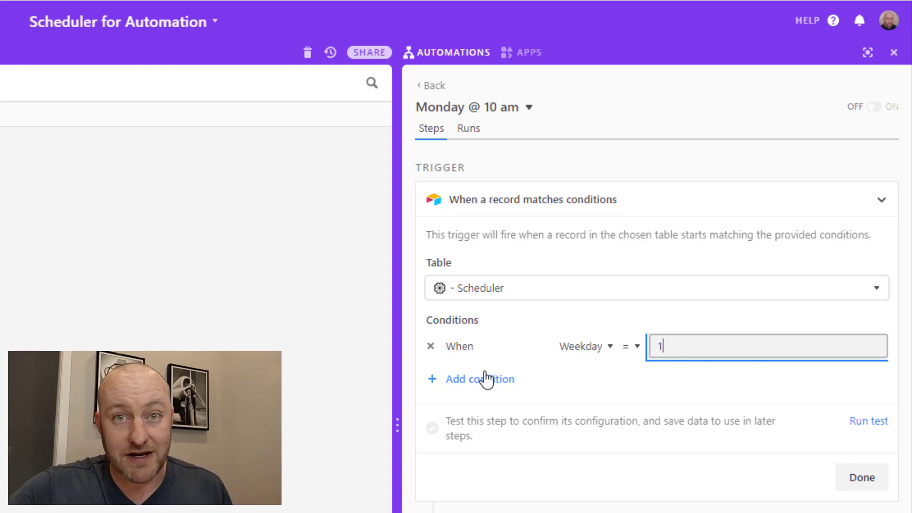
left_click(480, 379)
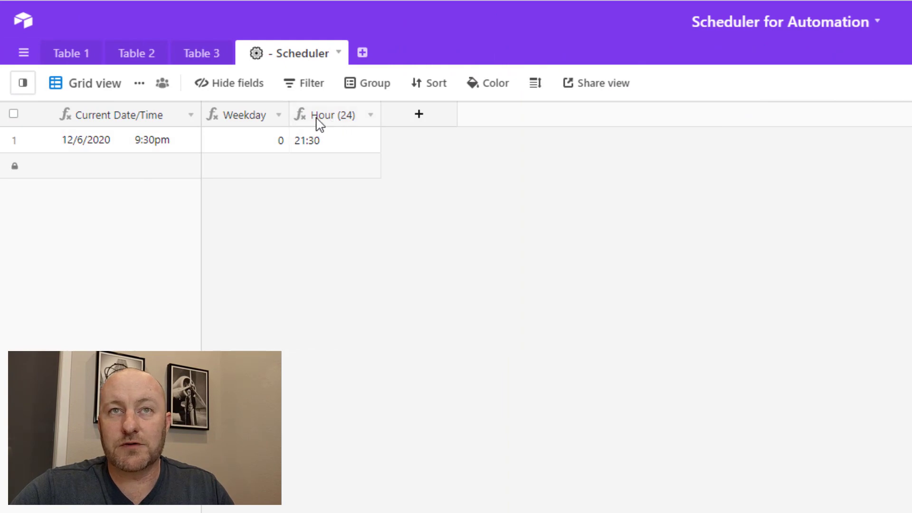
Step: Rename the Hour (24) field to Time (24)
left_click(333, 114)
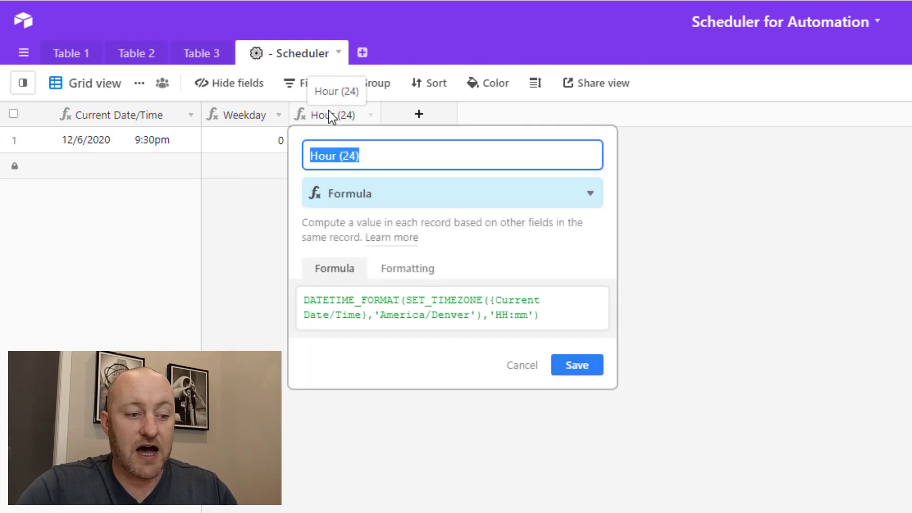
double_click(322, 155)
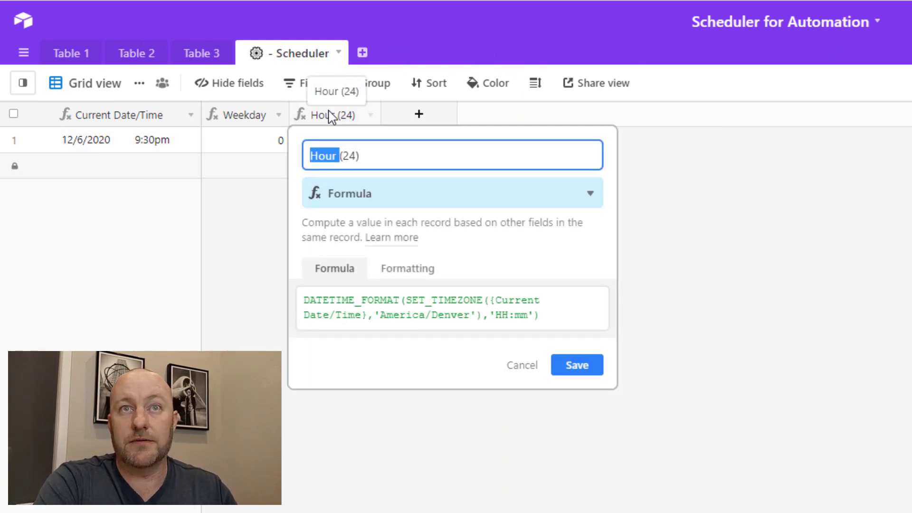
left_click(576, 365)
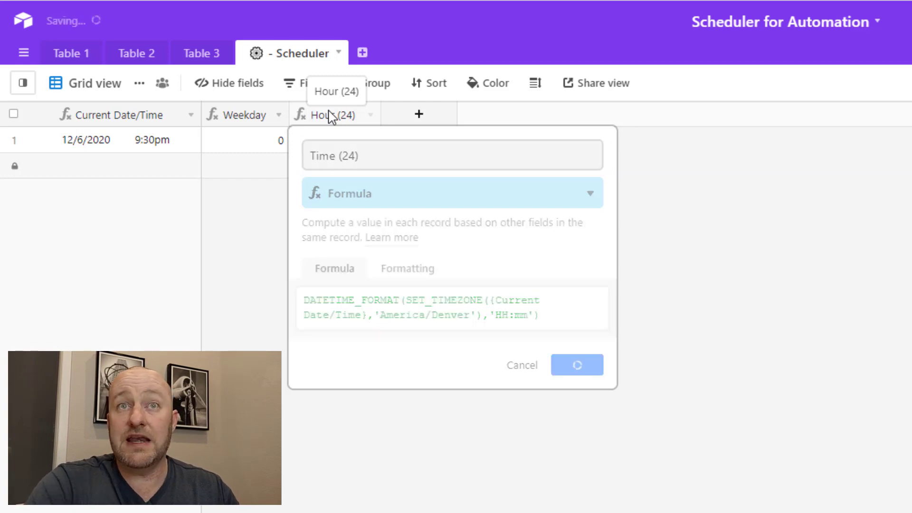
Step: Copy the Time (24) formula and begin adding a new field
left_click(407, 308)
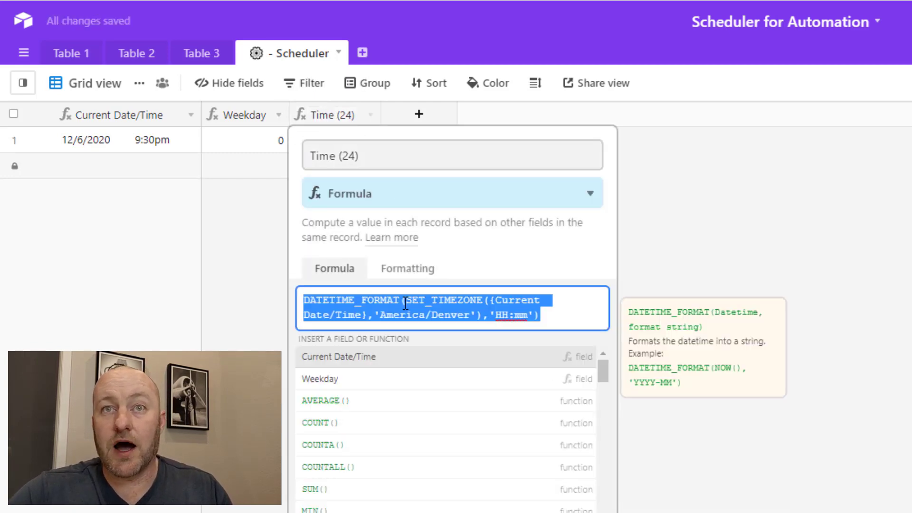
left_click(417, 115)
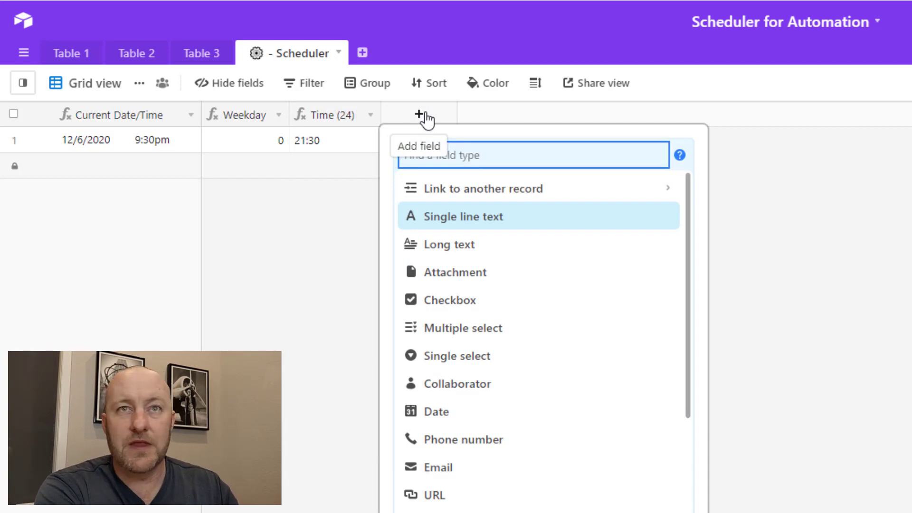
Step: Create an hour-only 'HH' formula field and name it Hour (24)
type("formula")
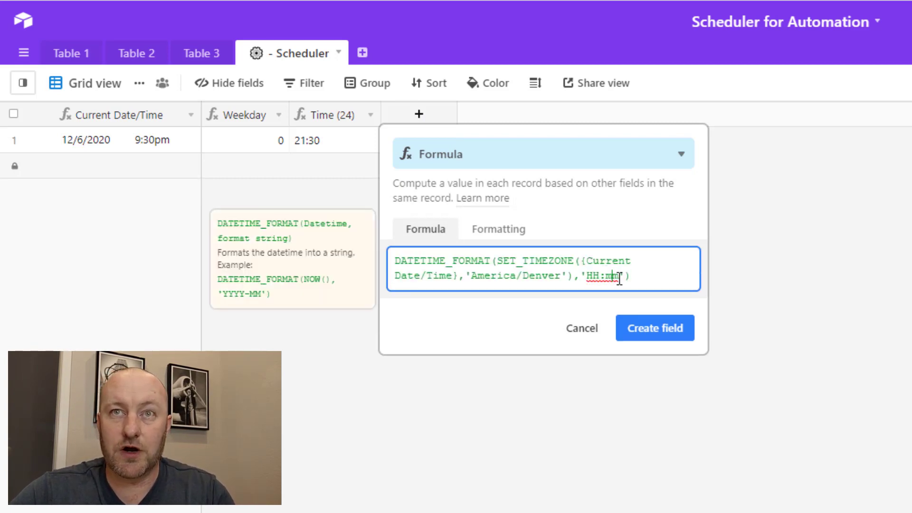
left_click(655, 327)
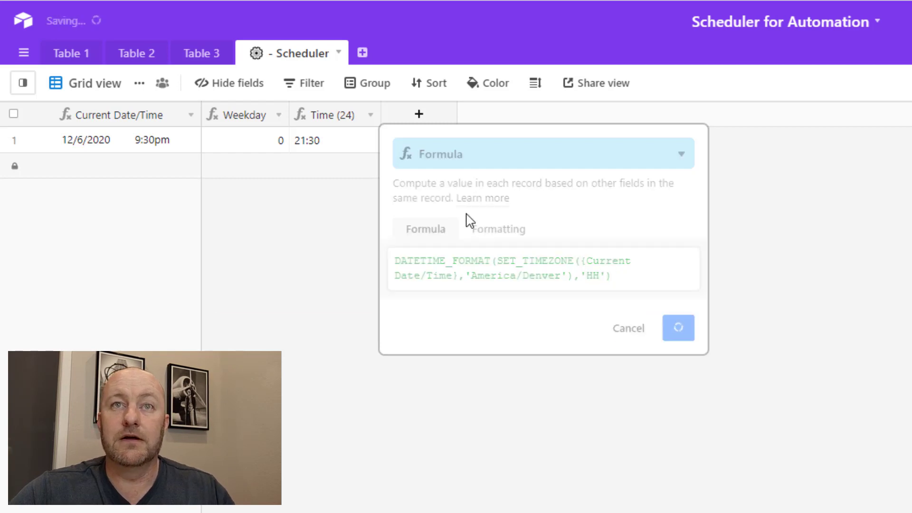
left_click(678, 328)
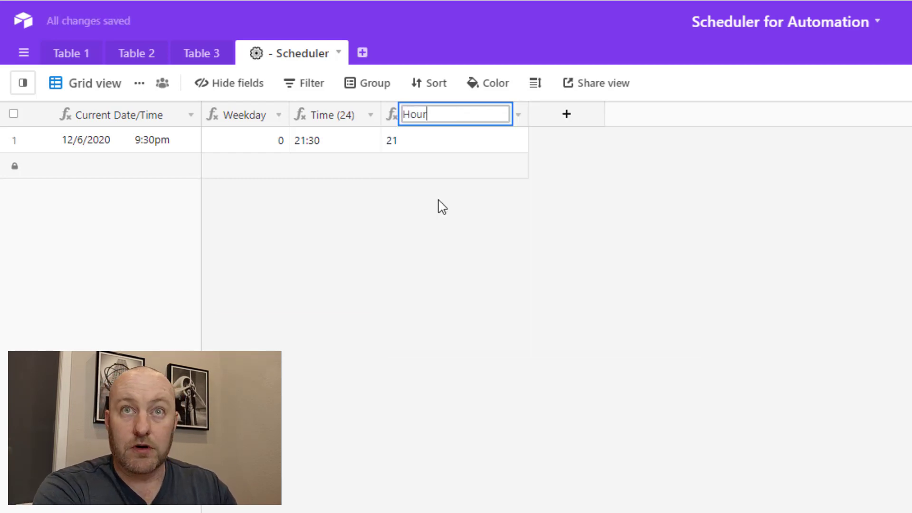
type("(24)")
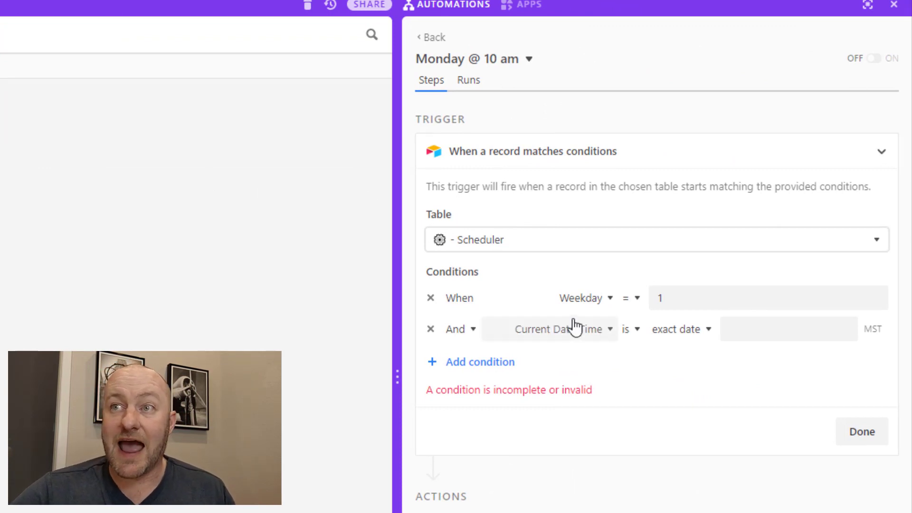
Step: Set the second trigger condition to Hour (24) is 10
left_click(550, 329)
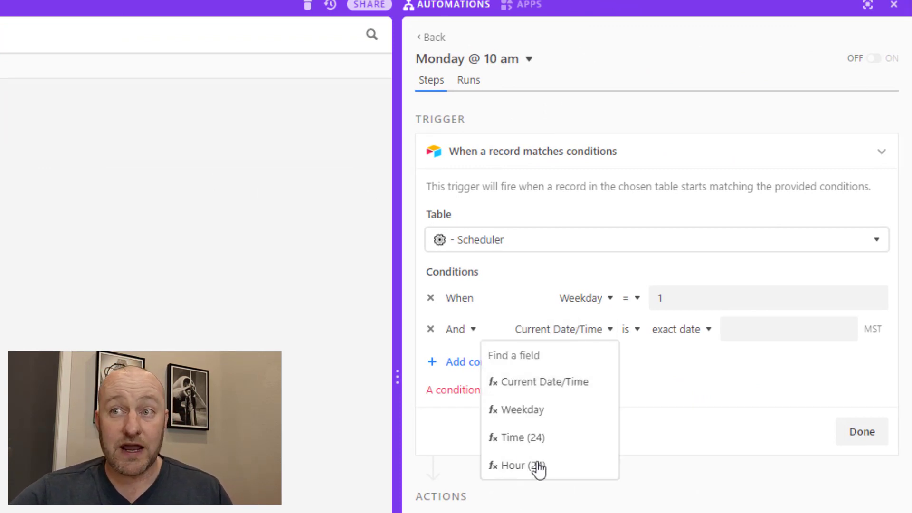
left_click(521, 466)
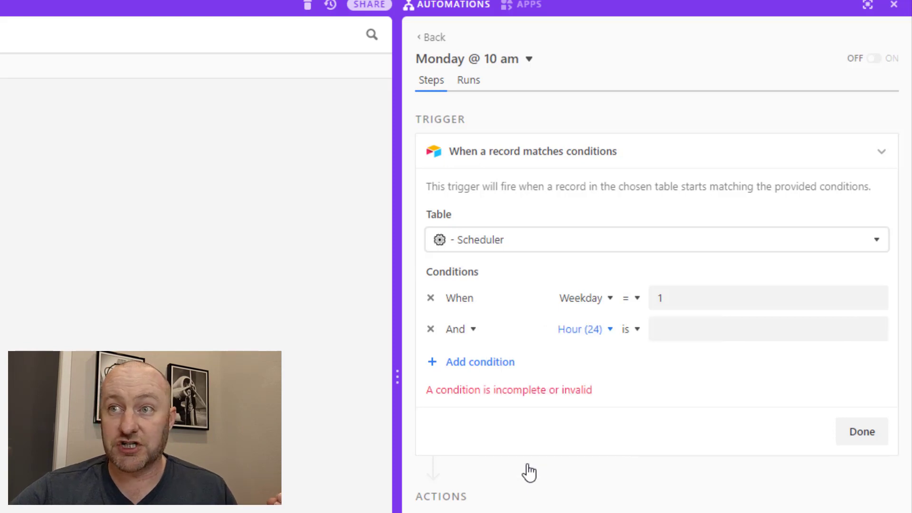
left_click(768, 329)
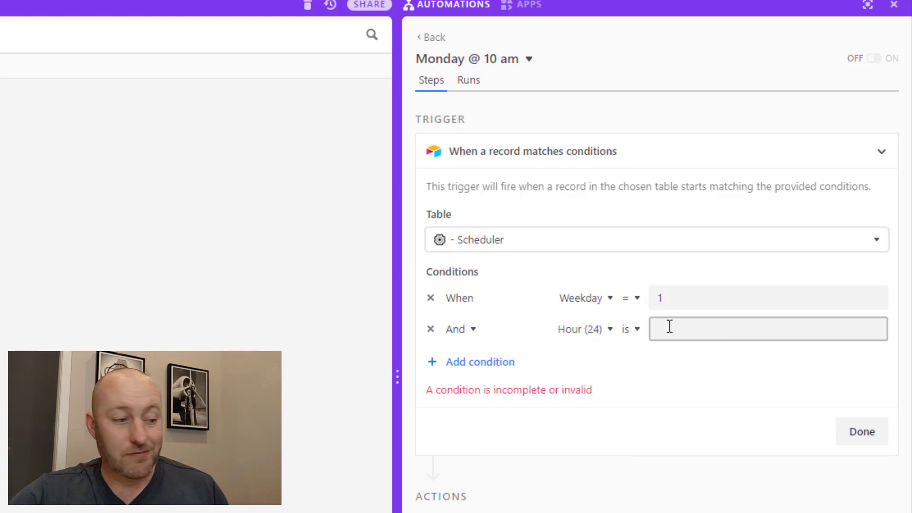
type("10")
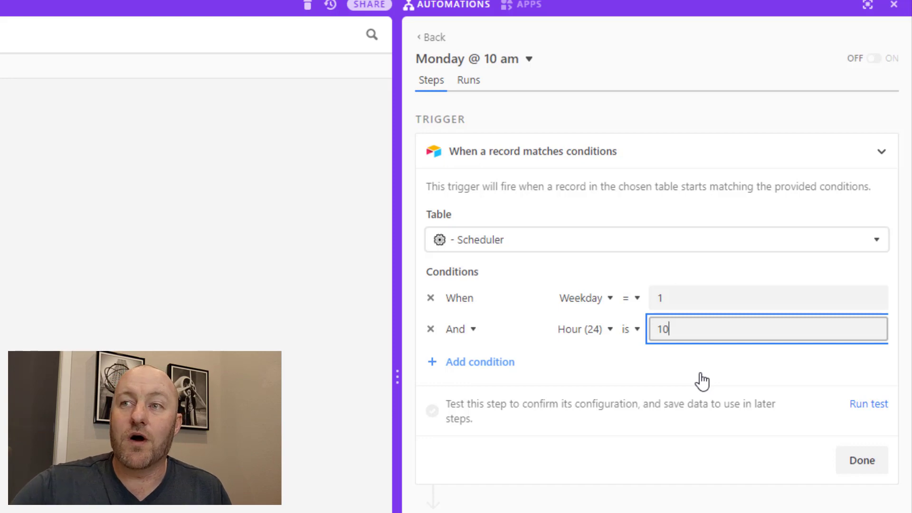
mouse_move(535, 259)
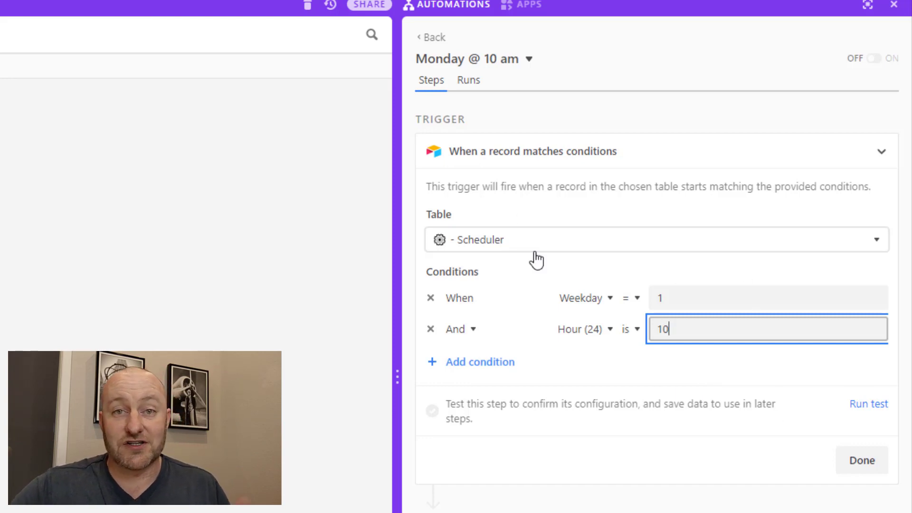
mouse_move(869, 404)
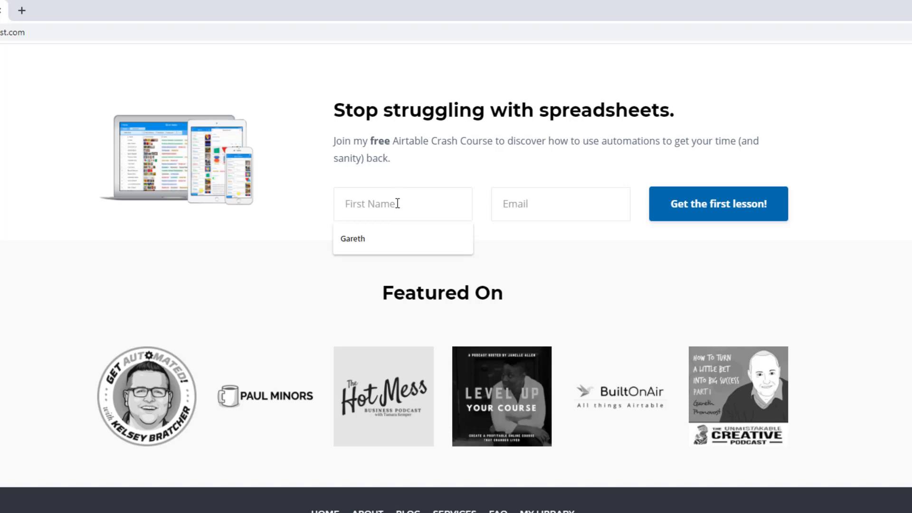
Step: Fill the Crash Course form's first name 'garet' and the saved email address
type("garet")
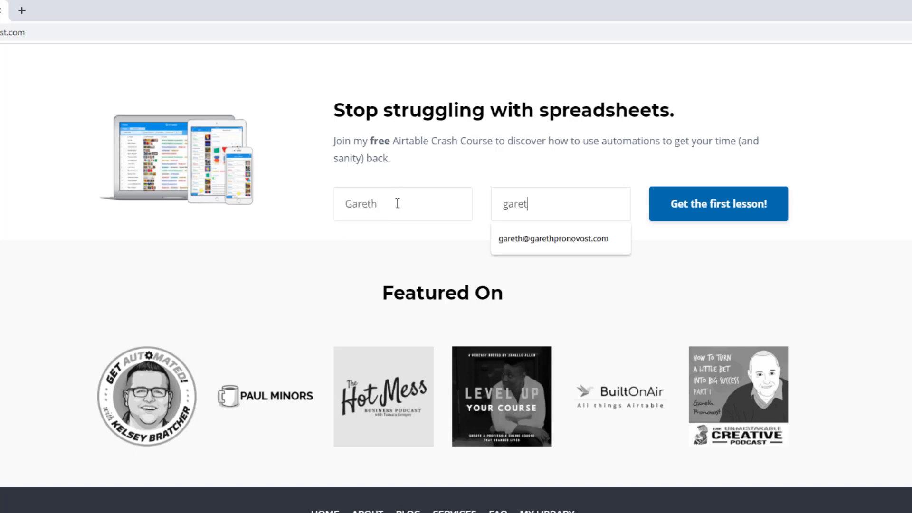
left_click(555, 239)
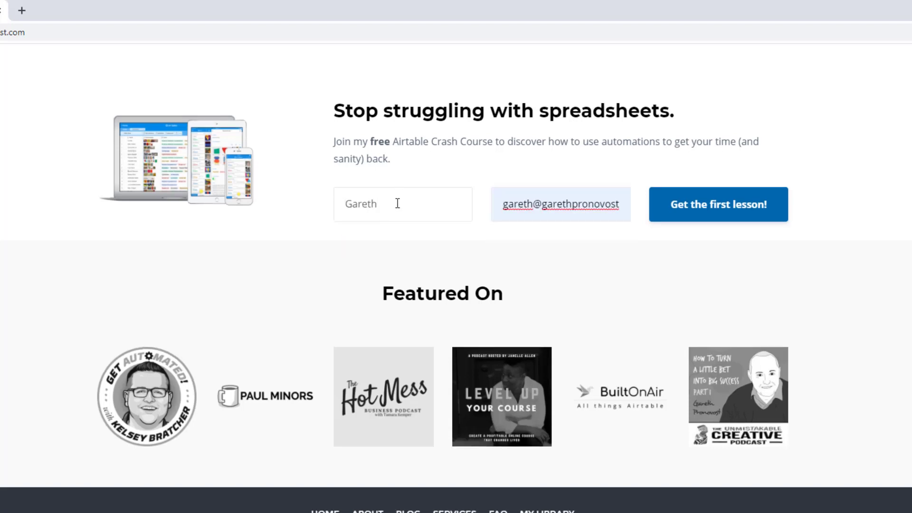